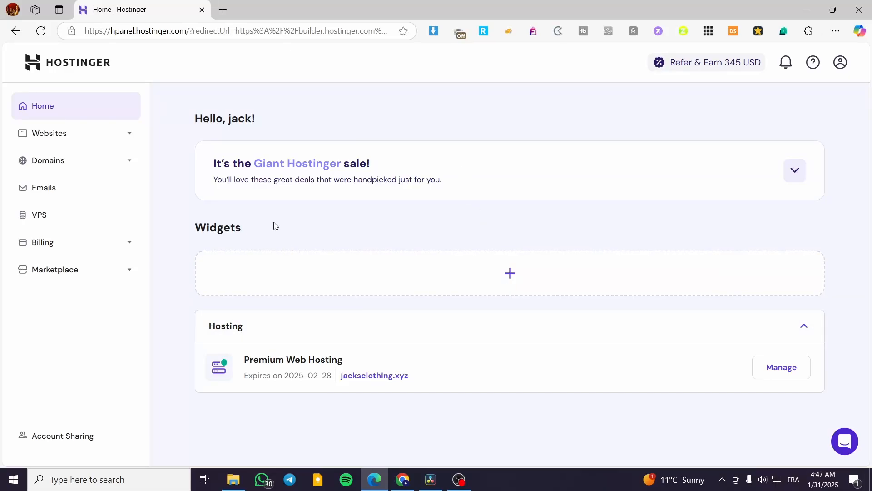
{"action": "mouse_move", "coordinate": [718, 137]}
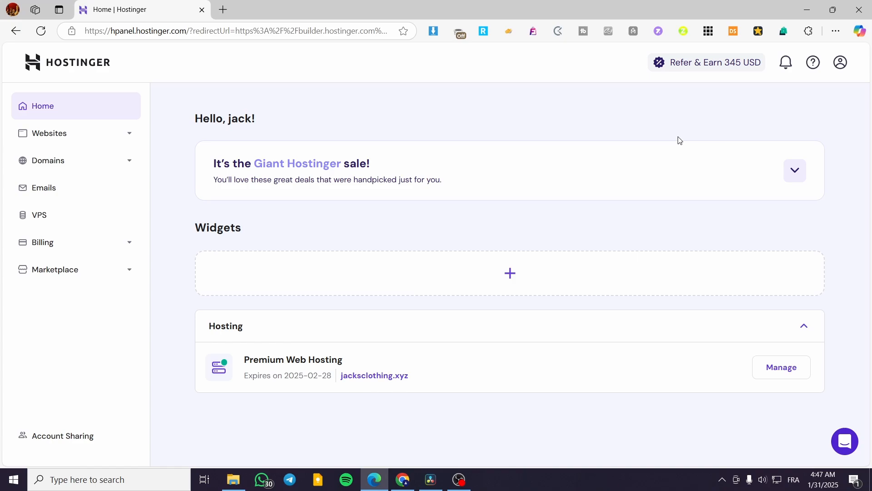
{"action": "mouse_move", "coordinate": [522, 178]}
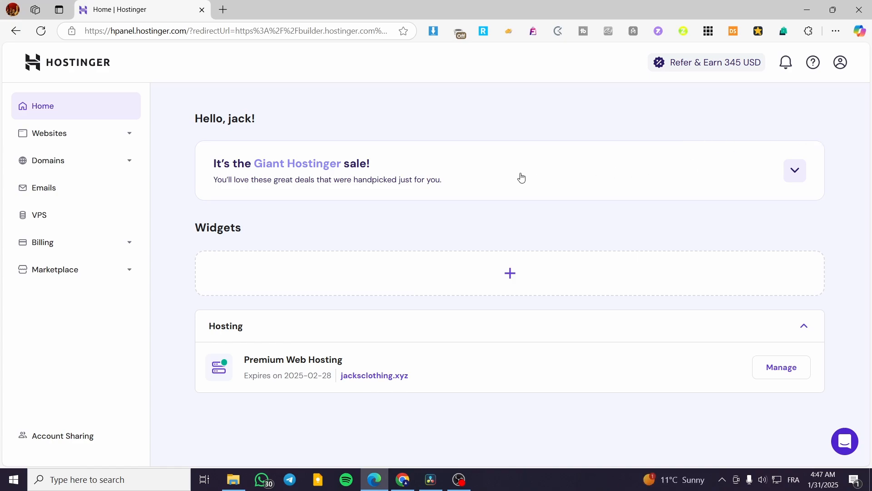
{"action": "mouse_move", "coordinate": [514, 181]}
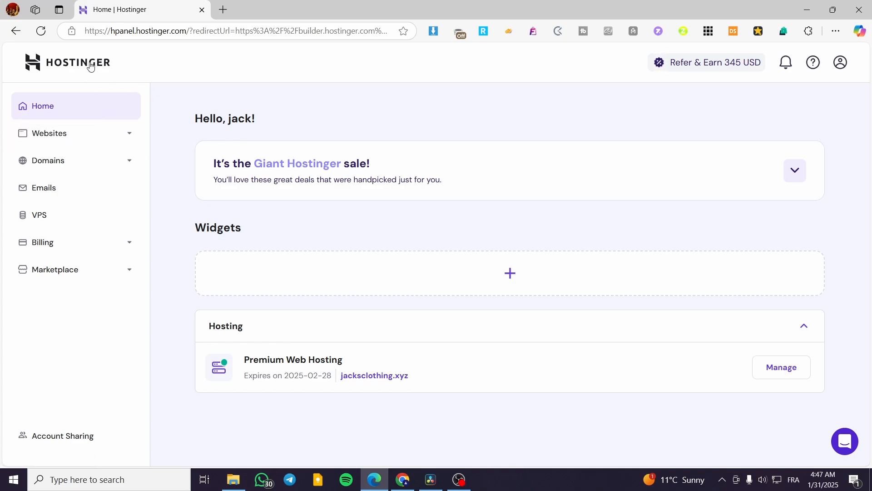
{"action": "mouse_move", "coordinate": [244, 174]}
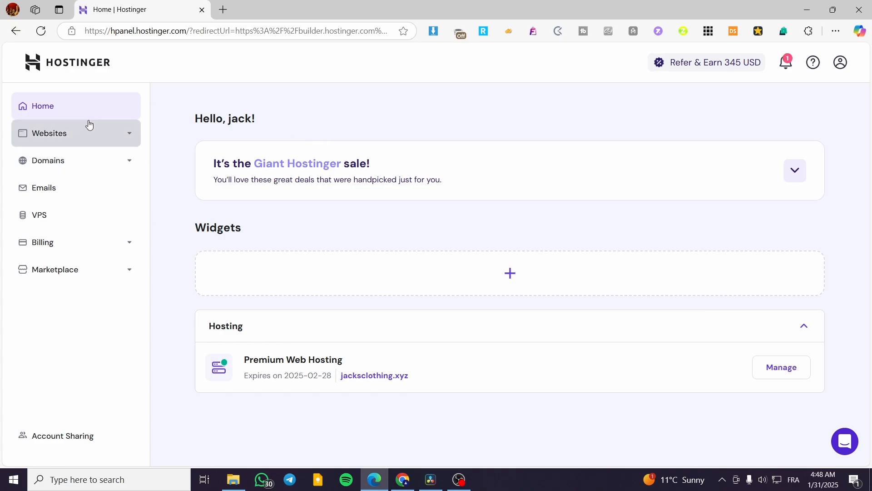
{"action": "mouse_move", "coordinate": [81, 134]}
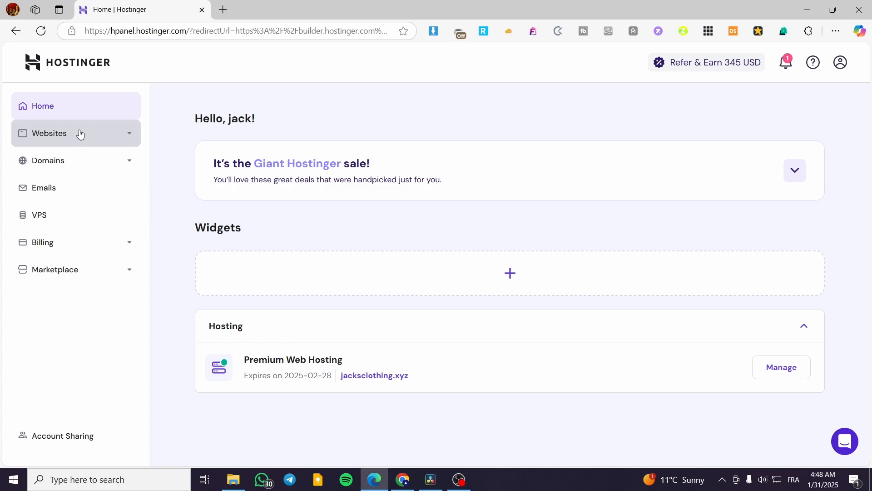
- Show the Websites list from the sidebar, listing jacksclothing.xyz under Premium Web Hosting
{"action": "left_click", "coordinate": [49, 133]}
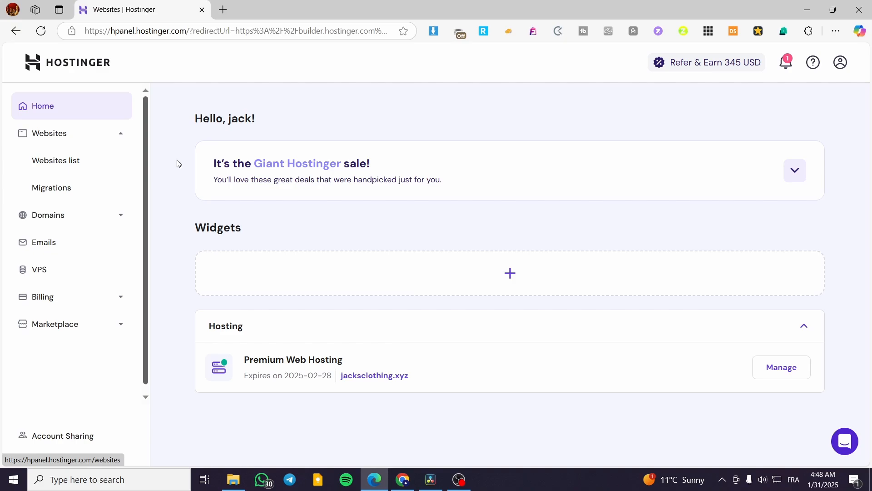
{"action": "left_click", "coordinate": [55, 160]}
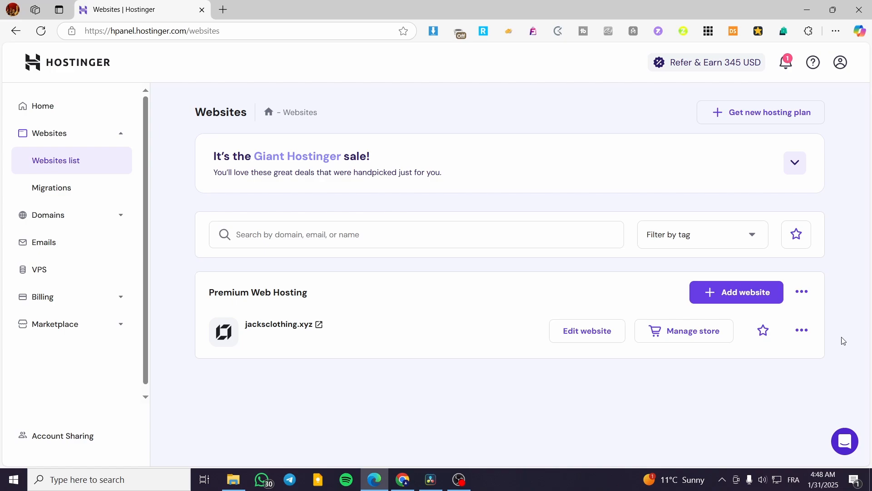
{"action": "mouse_move", "coordinate": [376, 366]}
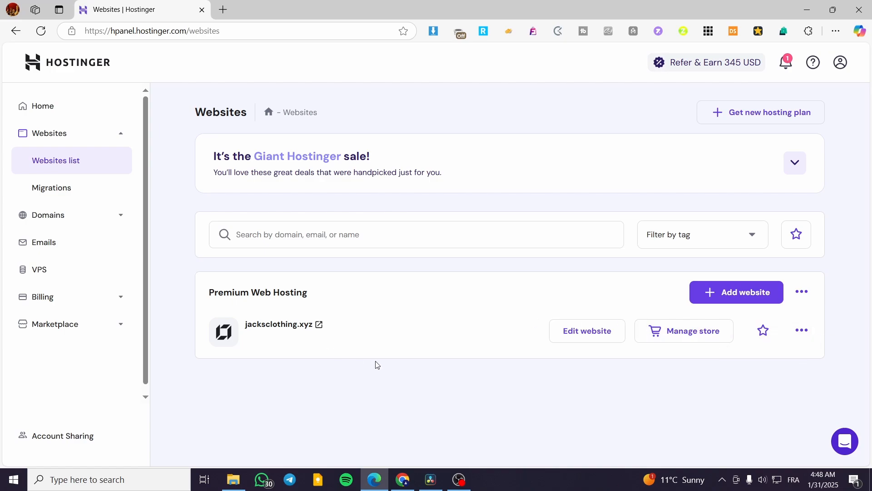
{"action": "mouse_move", "coordinate": [379, 366]}
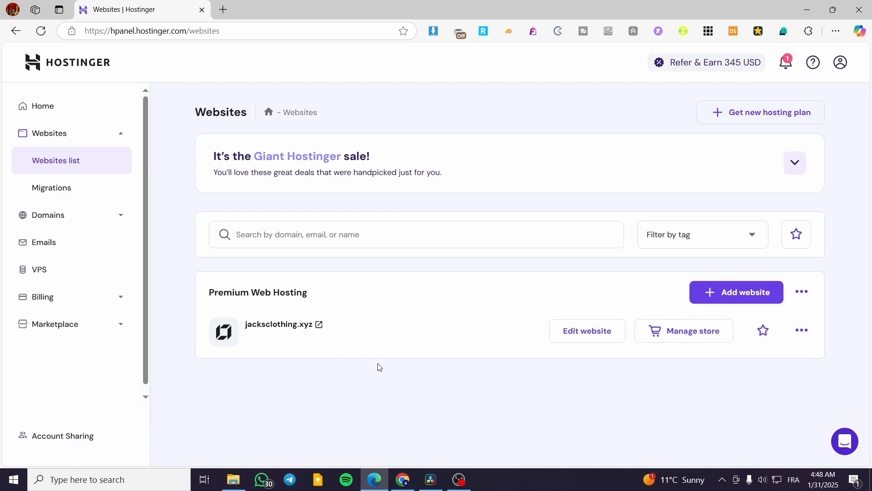
{"action": "mouse_move", "coordinate": [284, 359]}
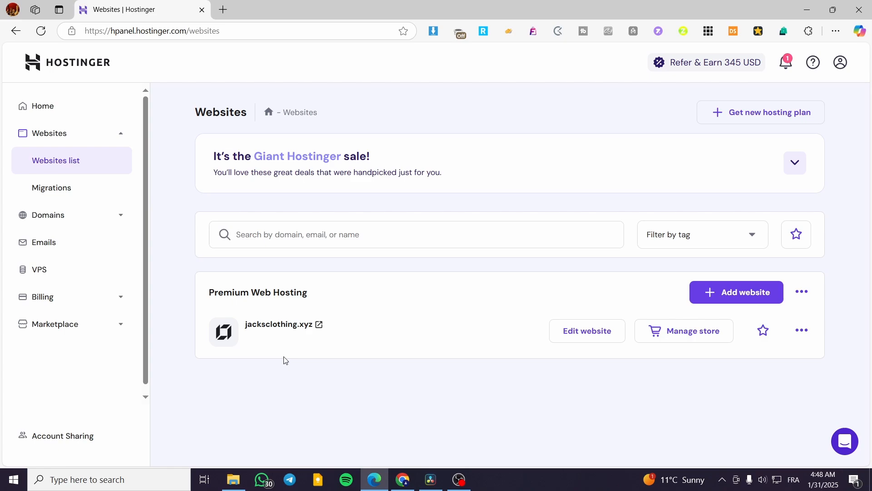
{"action": "mouse_move", "coordinate": [278, 324]}
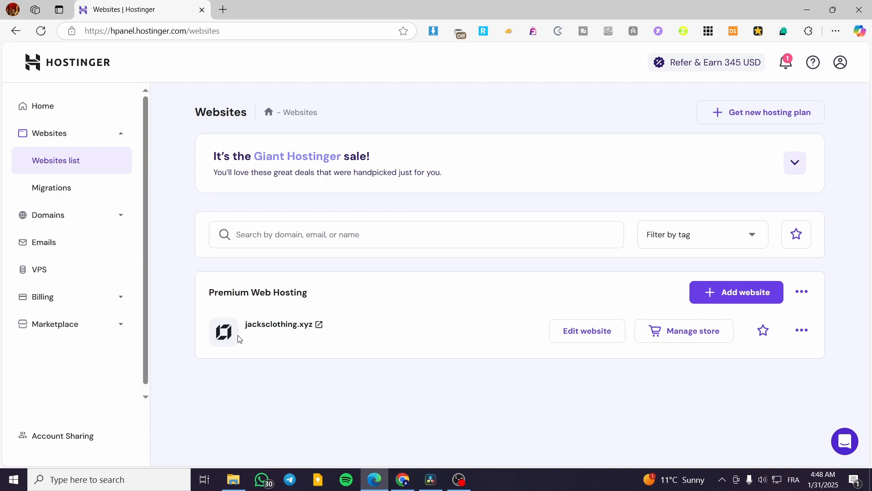
{"action": "mouse_move", "coordinate": [216, 329]}
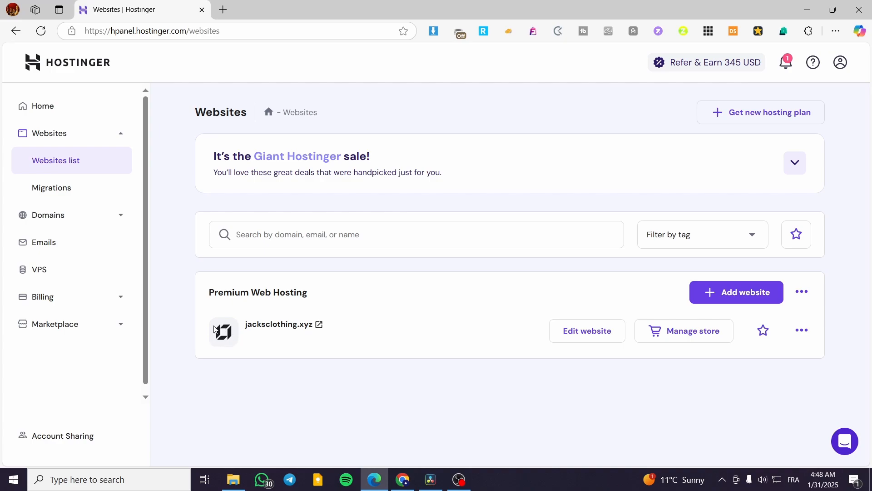
{"action": "mouse_move", "coordinate": [496, 343]}
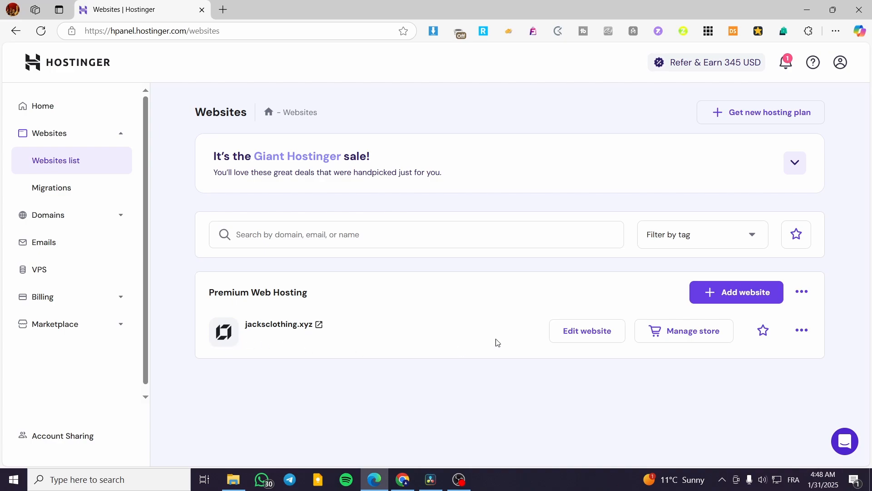
- Edit jacksclothing.xyz in the builder and view more actions for the Our bestsellers section
{"action": "left_click", "coordinate": [586, 331]}
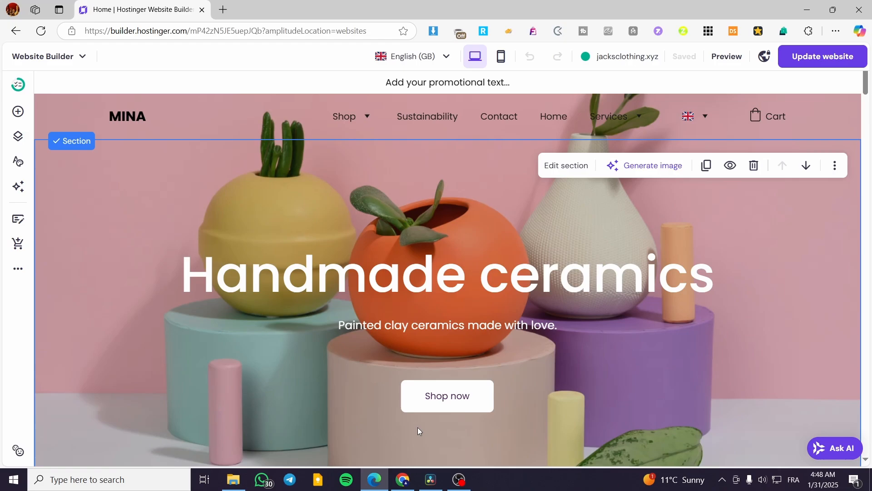
{"action": "mouse_move", "coordinate": [511, 395]}
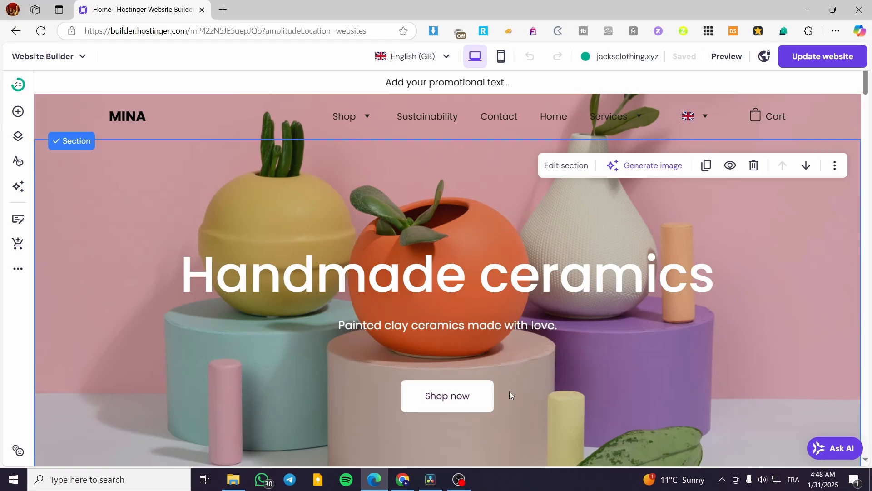
{"action": "scroll", "scroll_direction": "down", "scroll_amount": 3}
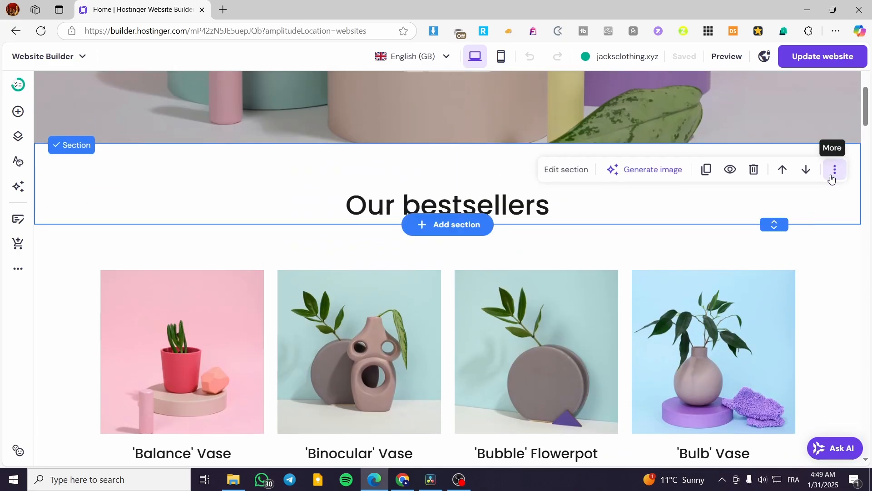
{"action": "left_click", "coordinate": [834, 169]}
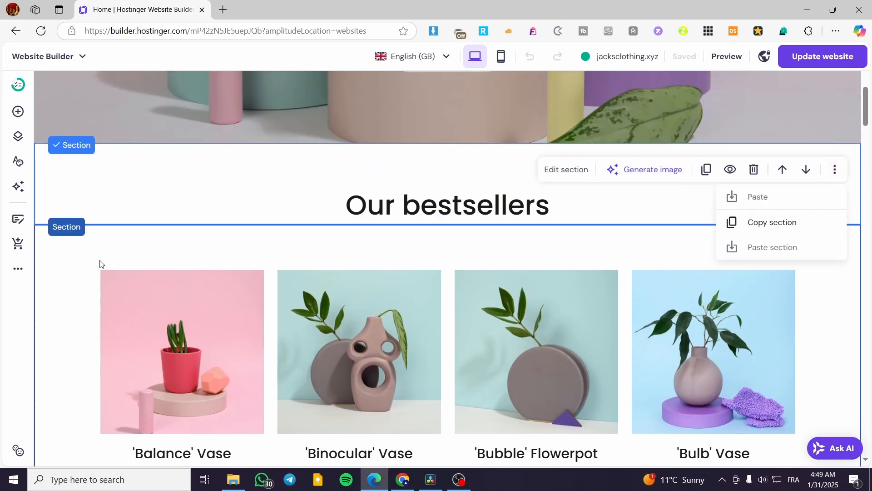
{"action": "scroll", "scroll_direction": "up", "scroll_amount": 3}
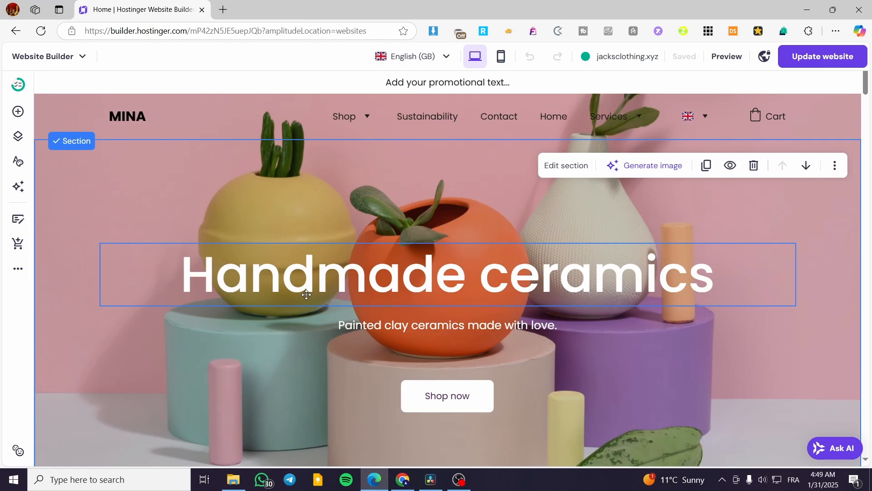
{"action": "mouse_move", "coordinate": [365, 252]}
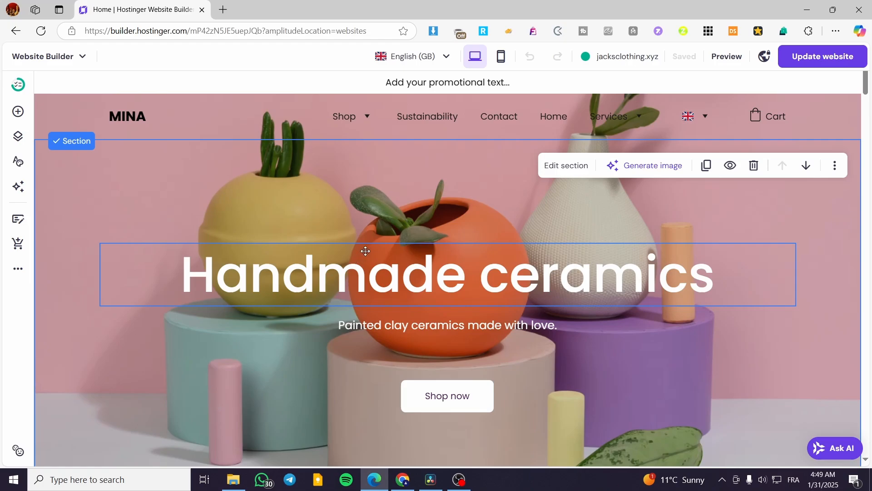
{"action": "mouse_move", "coordinate": [656, 183]}
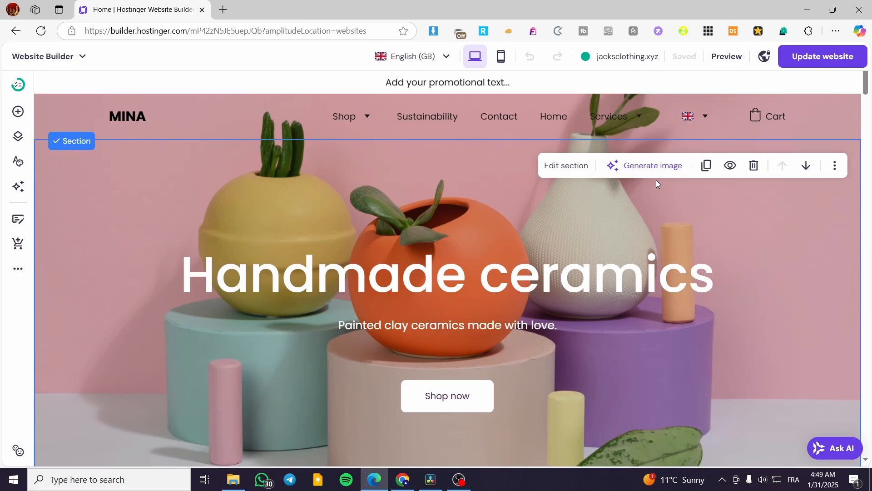
{"action": "mouse_move", "coordinate": [64, 190]}
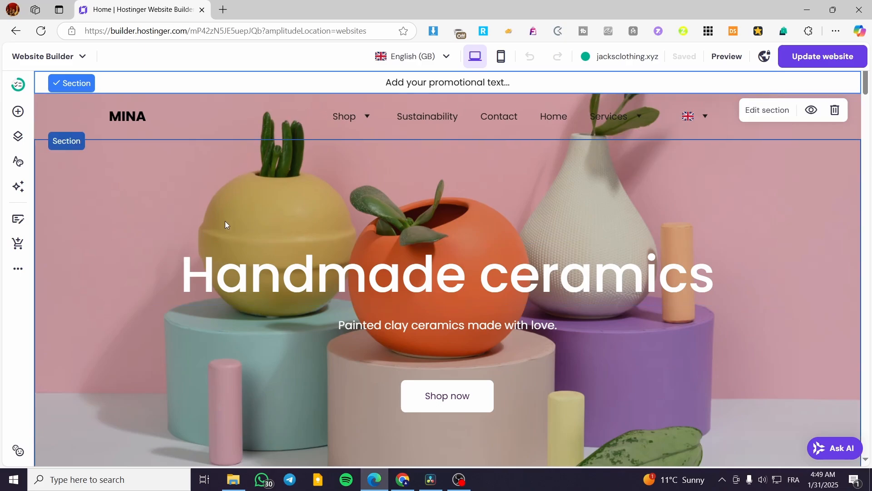
{"action": "mouse_move", "coordinate": [17, 269]}
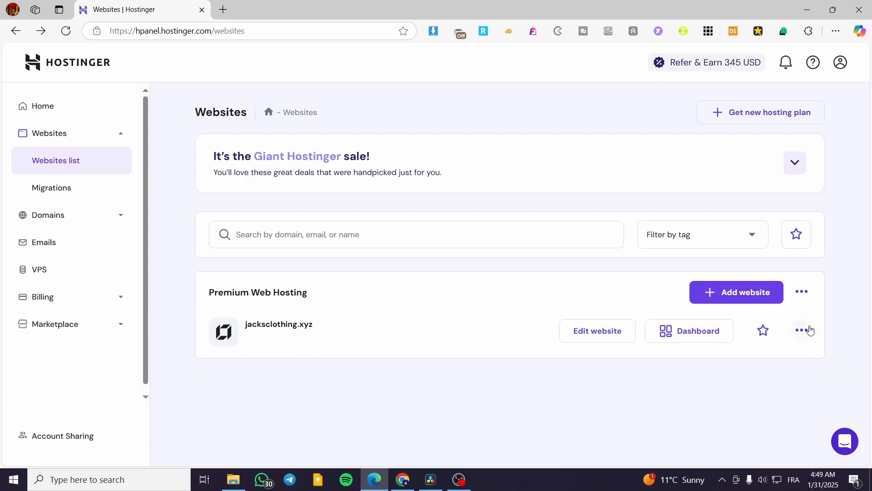
- Show the three-dot options for jacksclothing.xyz: Duplicate website, Change domain, Delete
{"action": "left_click", "coordinate": [802, 330]}
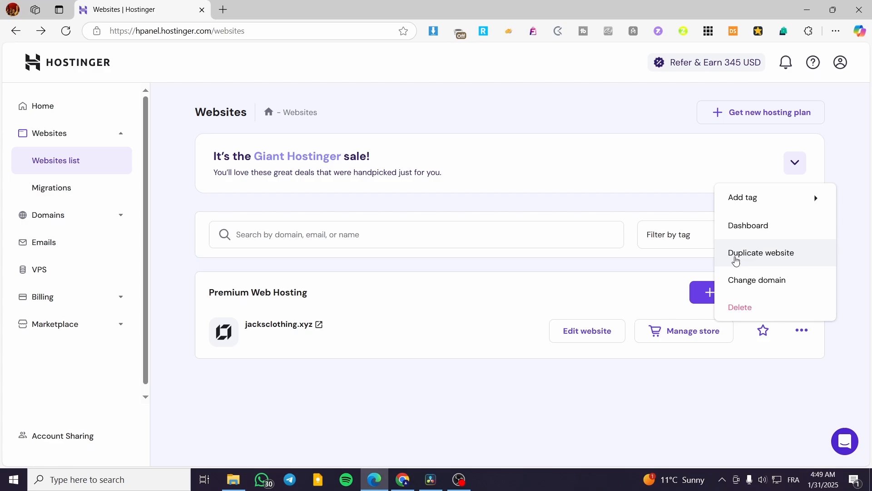
{"action": "mouse_move", "coordinate": [807, 261]}
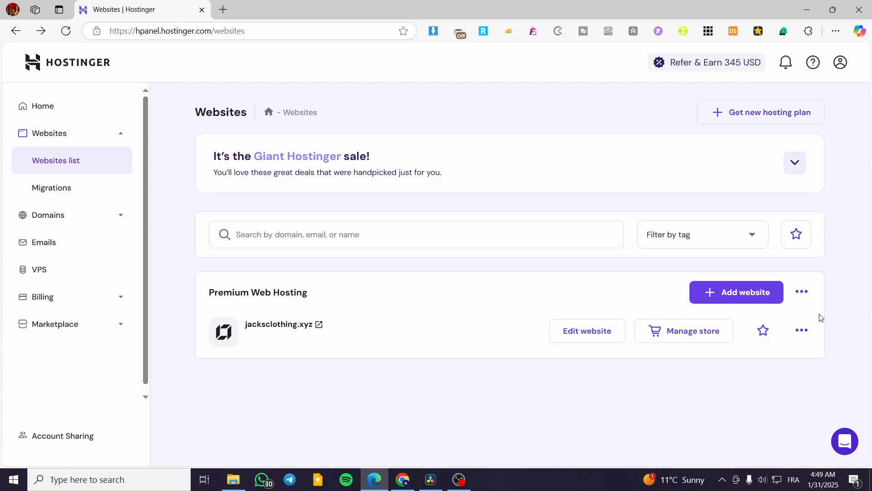
{"action": "mouse_move", "coordinate": [422, 337]}
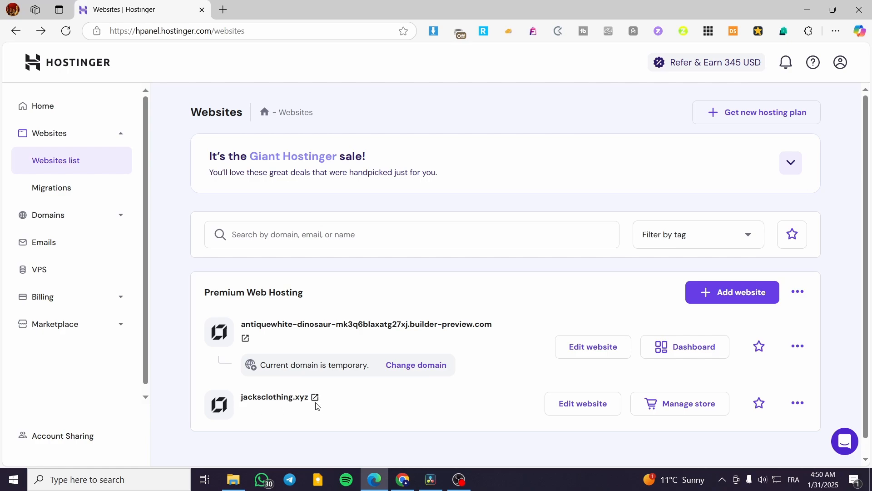
{"action": "mouse_move", "coordinate": [269, 410]}
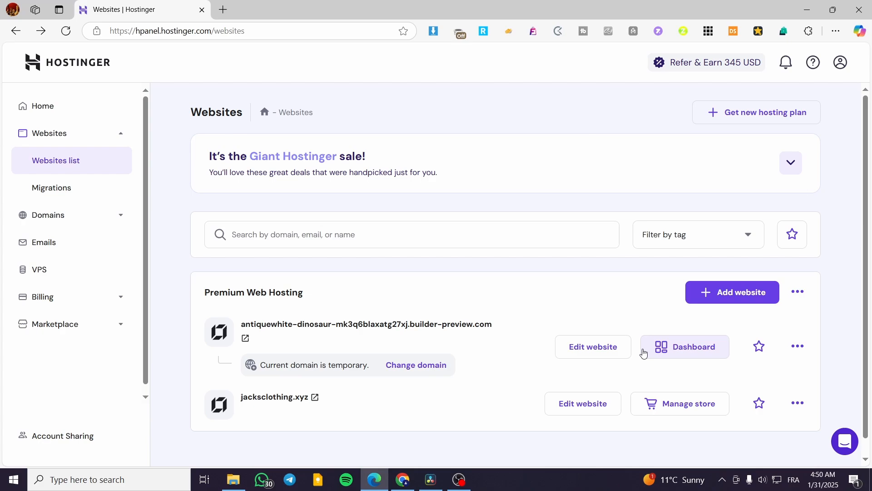
- Visit the duplicated builder-preview site's dashboard, then dismiss its actions menu unchanged
{"action": "left_click", "coordinate": [593, 347]}
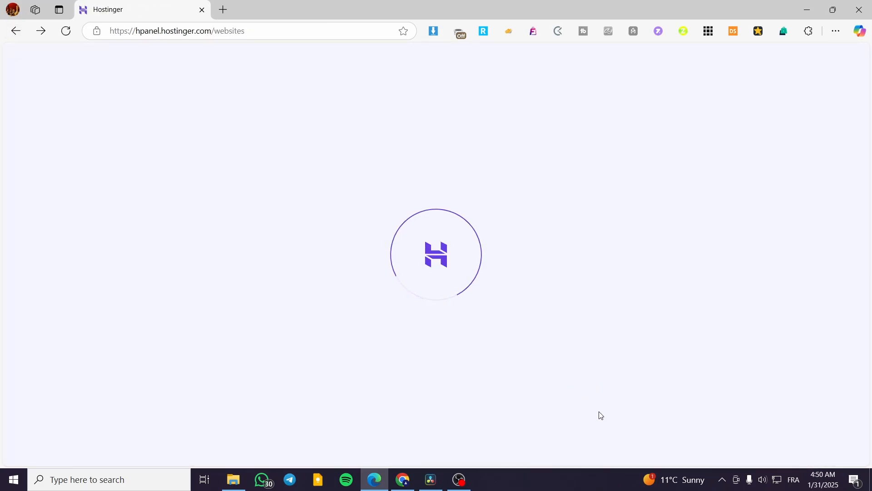
{"action": "mouse_move", "coordinate": [748, 418]}
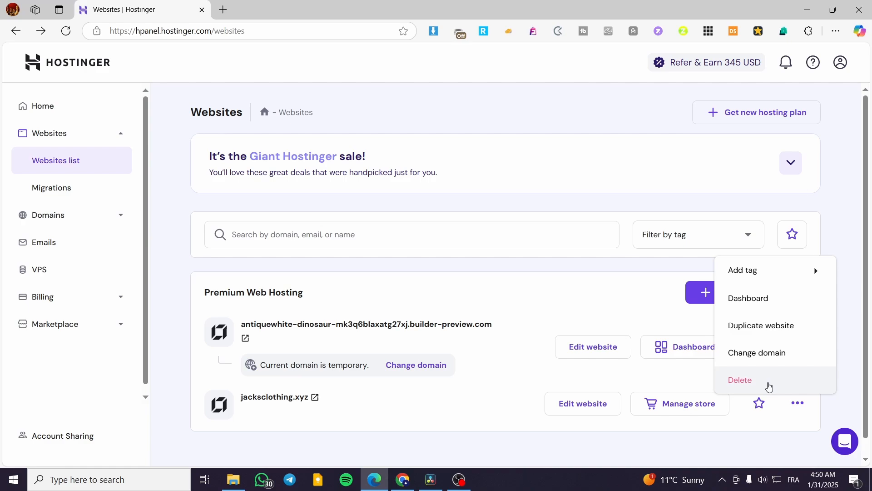
{"action": "left_click", "coordinate": [262, 343]}
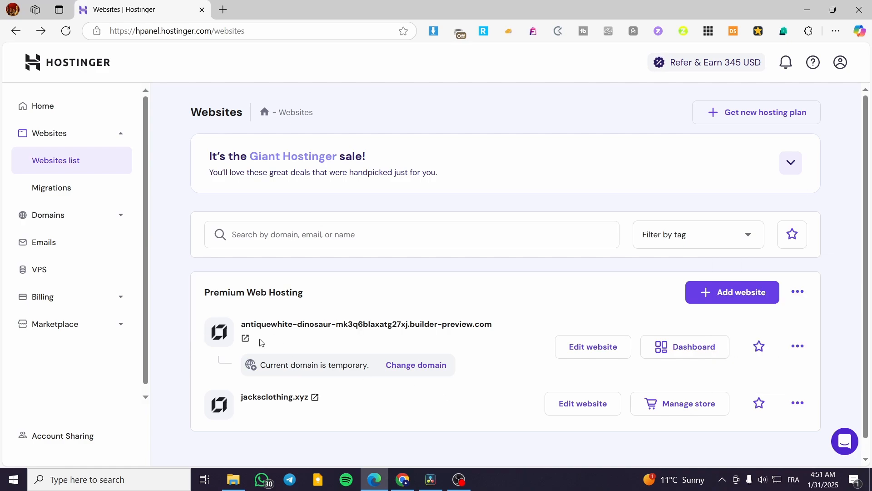
{"action": "mouse_move", "coordinate": [836, 320]}
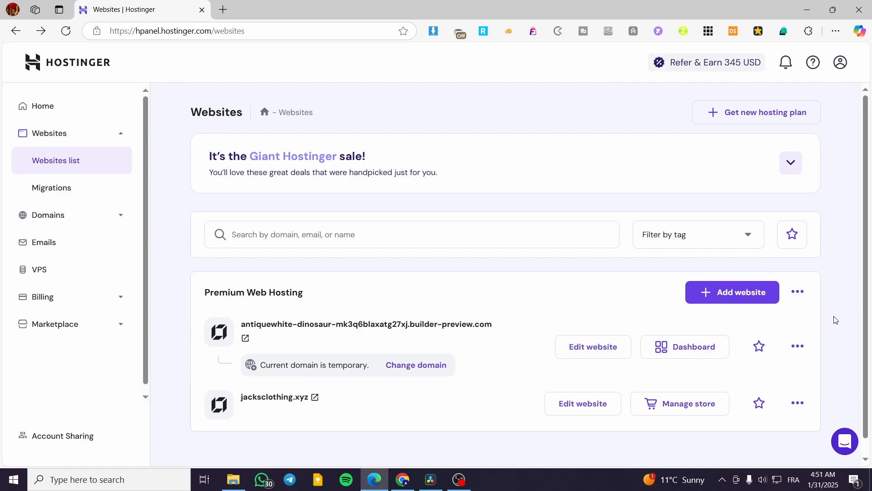
{"action": "mouse_move", "coordinate": [175, 313]}
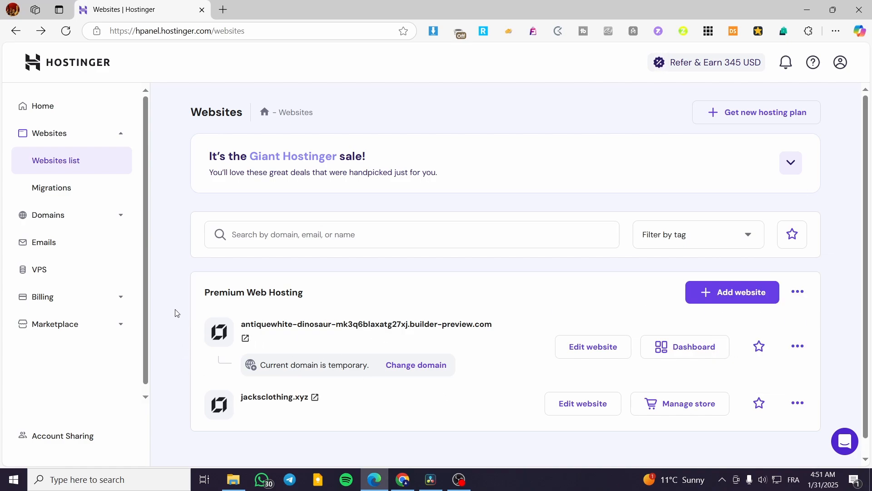